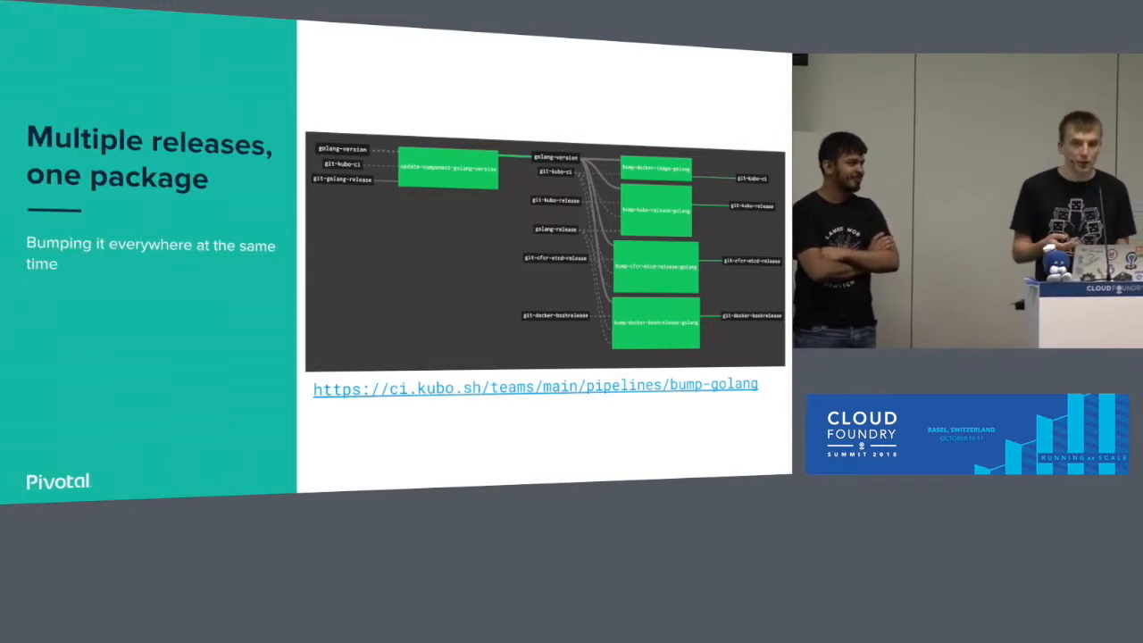
pyautogui.press('Right')
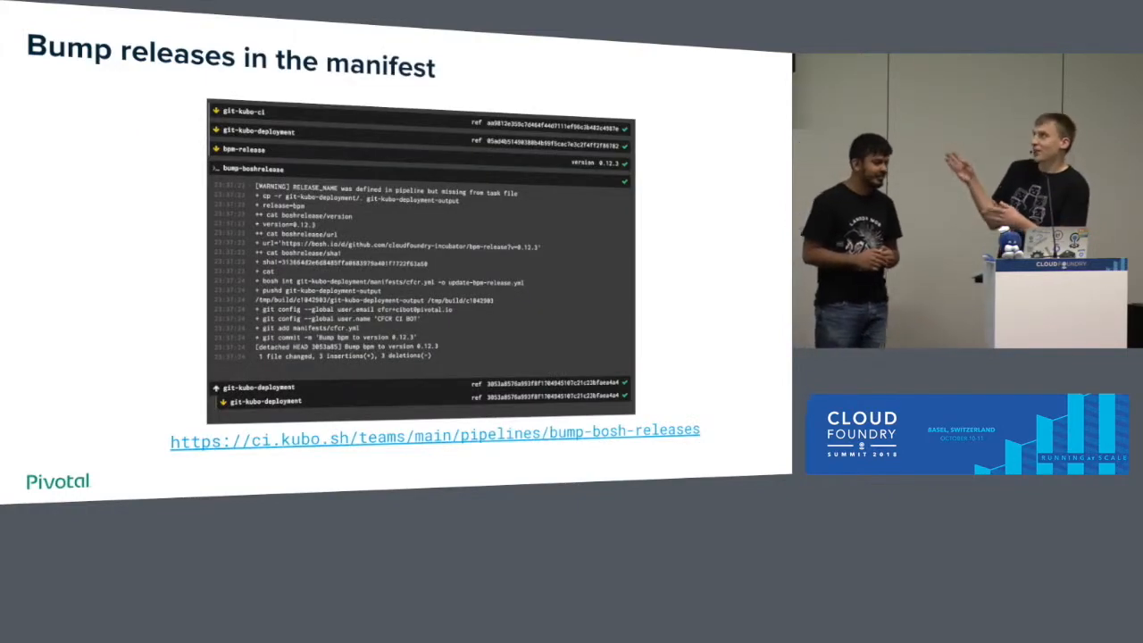